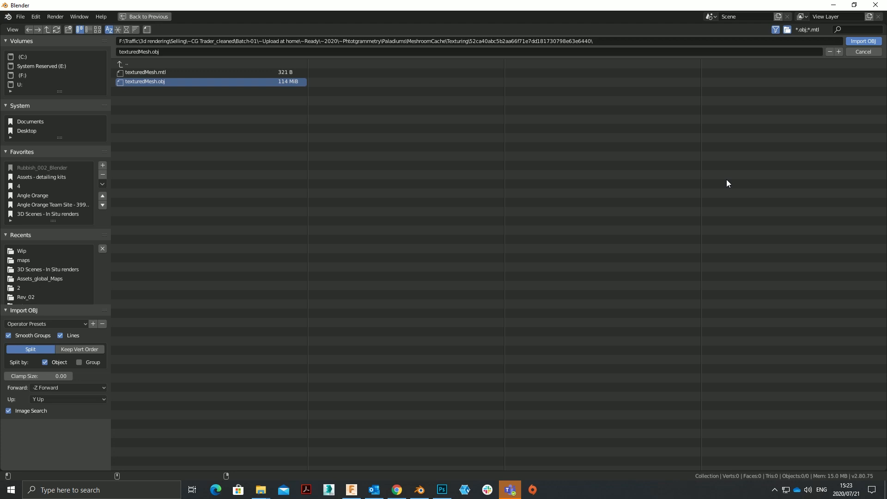
Import texturedMesh.obj so the scan loads with its texture atlas and material.
click(862, 41)
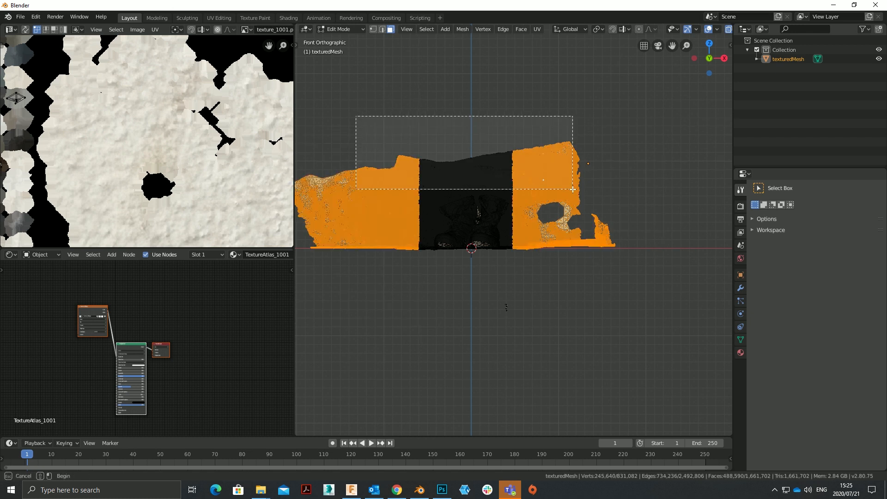
Delete the stray floor and wall vertices, leaving only the pair of boots.
key(x)
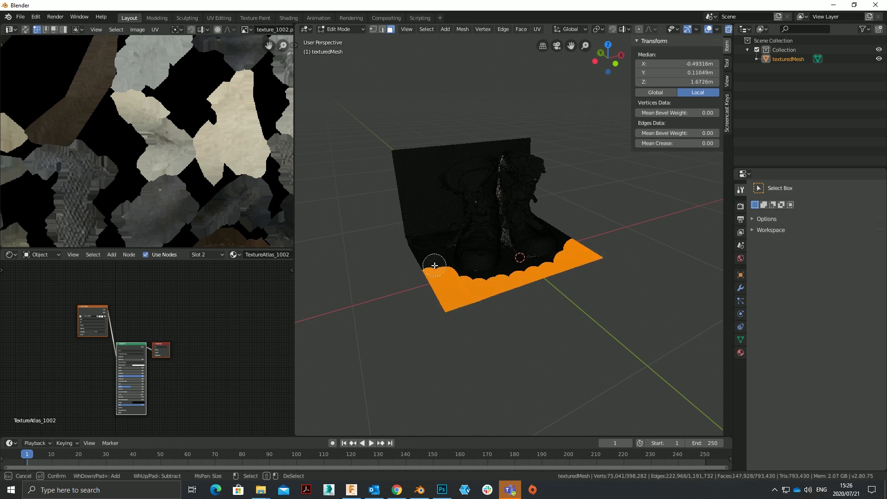
drag(434, 266, 433, 221)
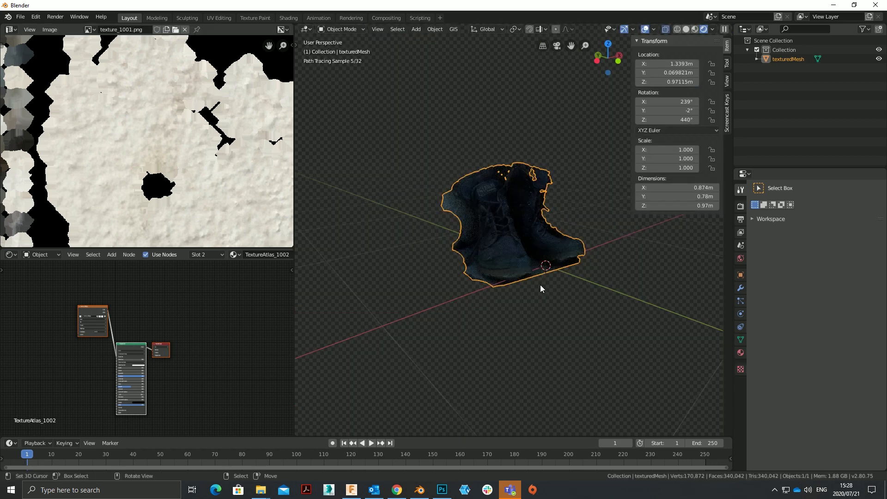
click(416, 29)
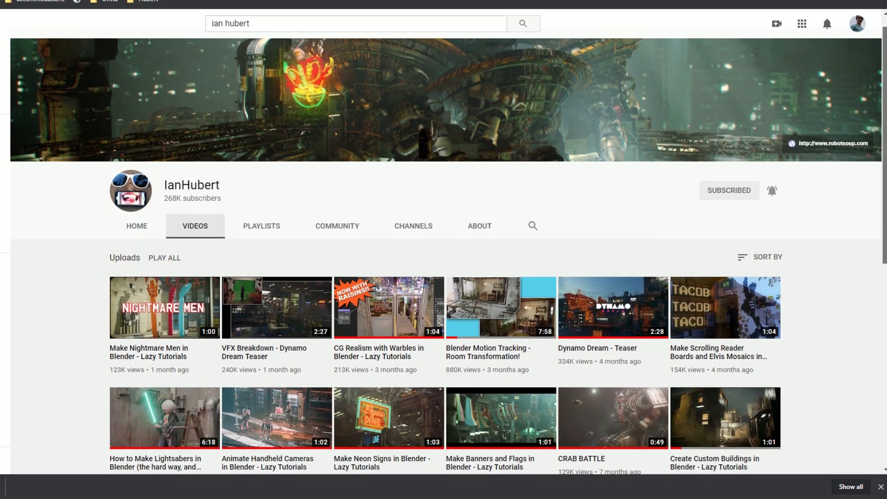
Place the boots at the pillar base in the alley scene and add a new camera.
scroll(down, 3)
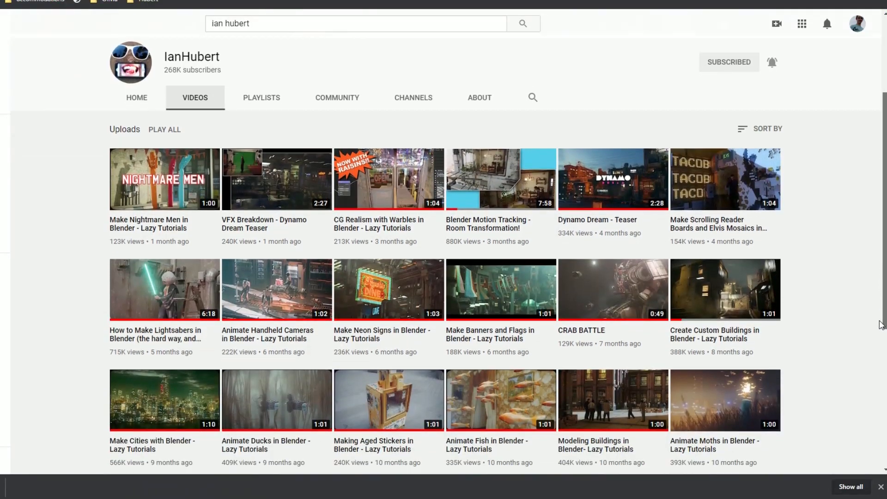
scroll(down, 3)
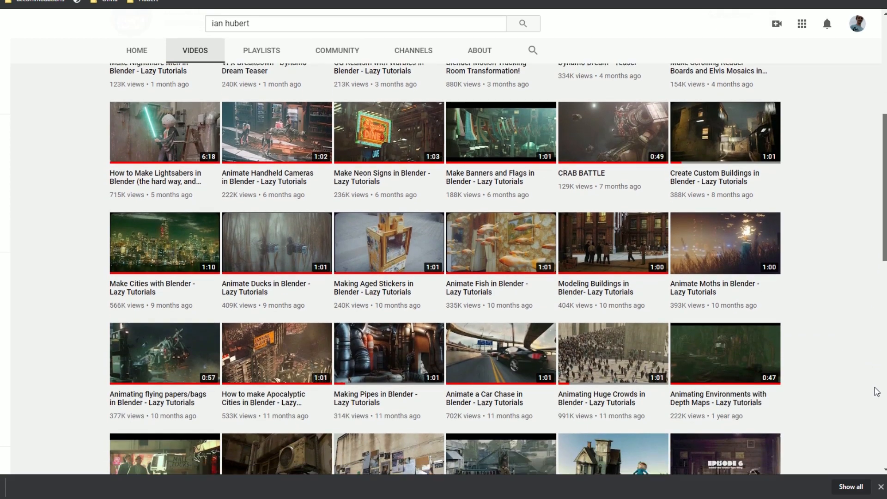
scroll(down, 3)
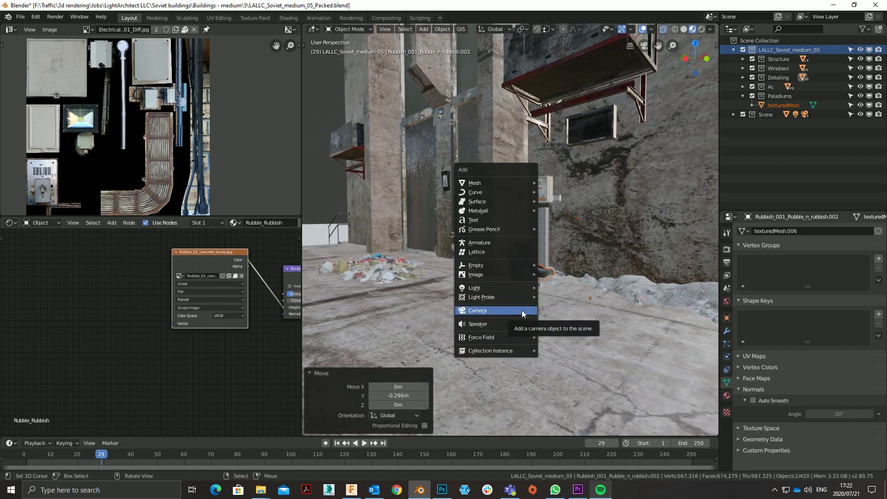
click(476, 311)
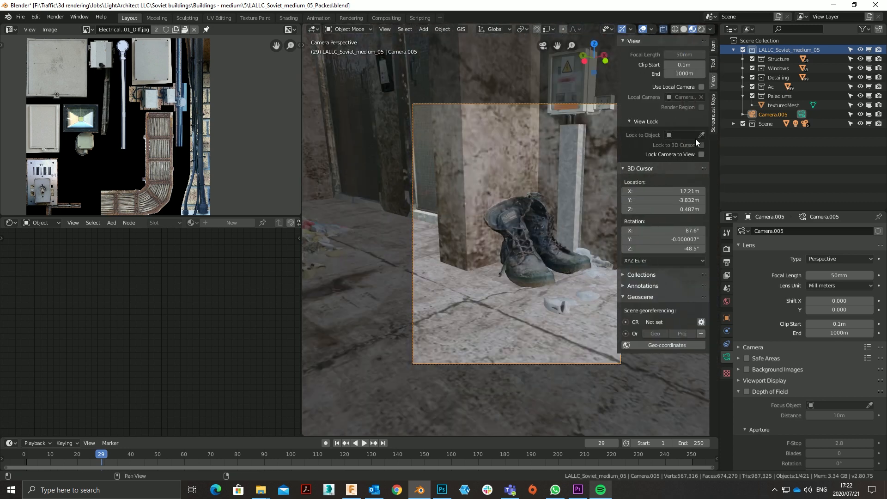
Lock the camera to view, frame the alley past the red balcony, and start the render.
click(701, 154)
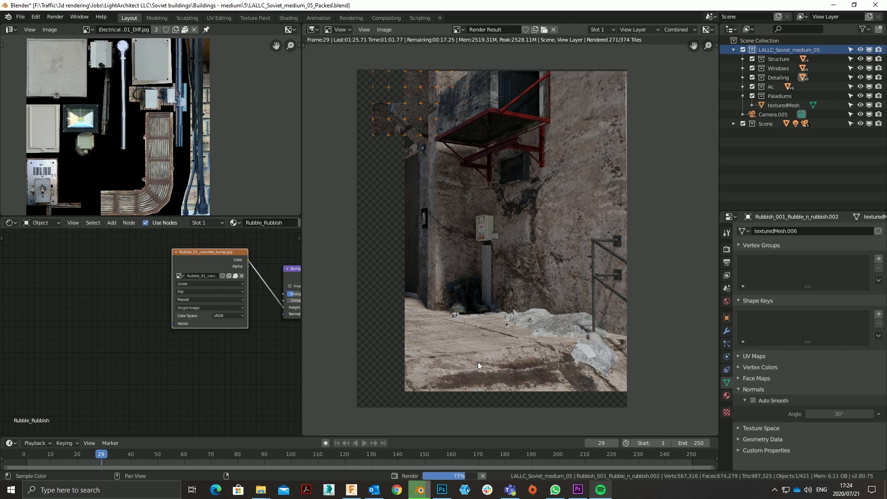
mouse_move(525, 328)
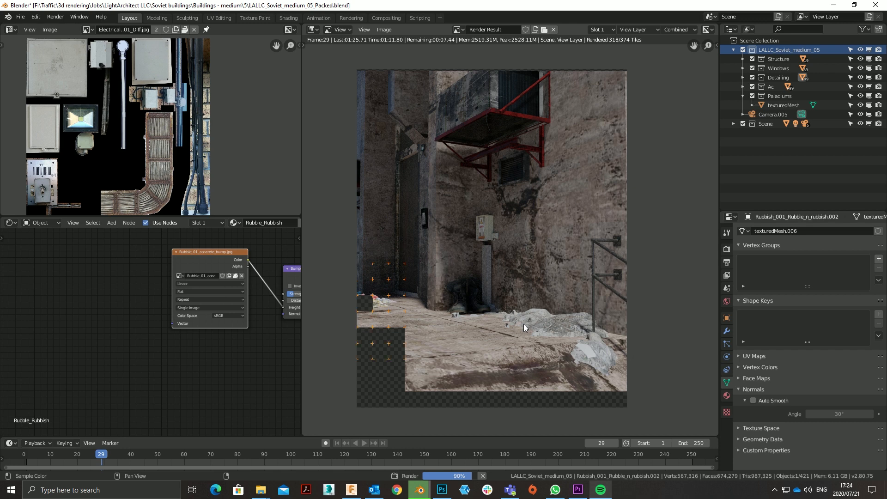
mouse_move(534, 322)
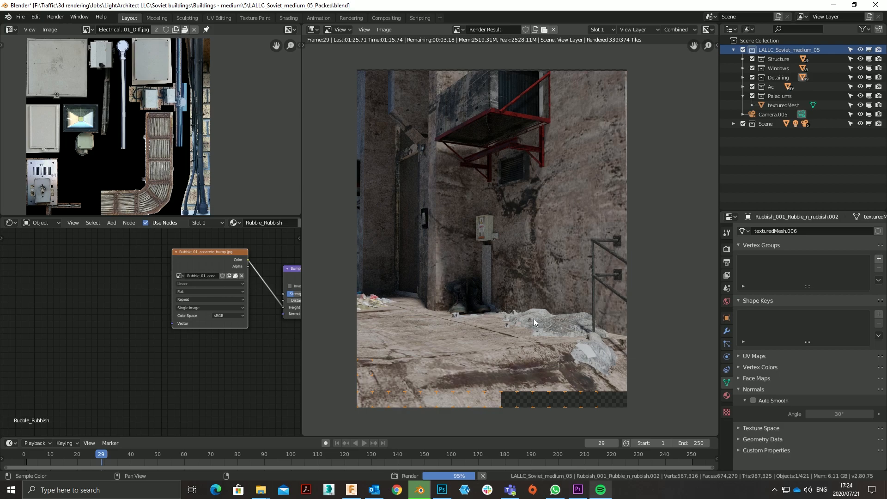
mouse_move(714, 87)
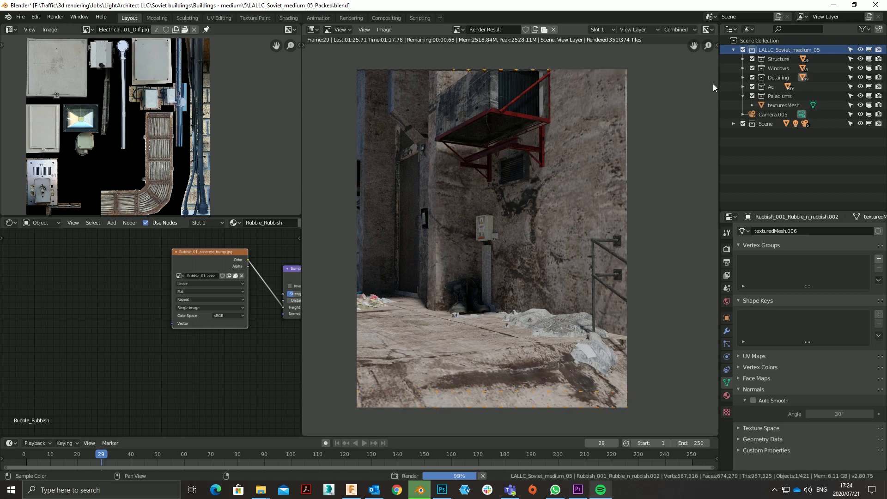